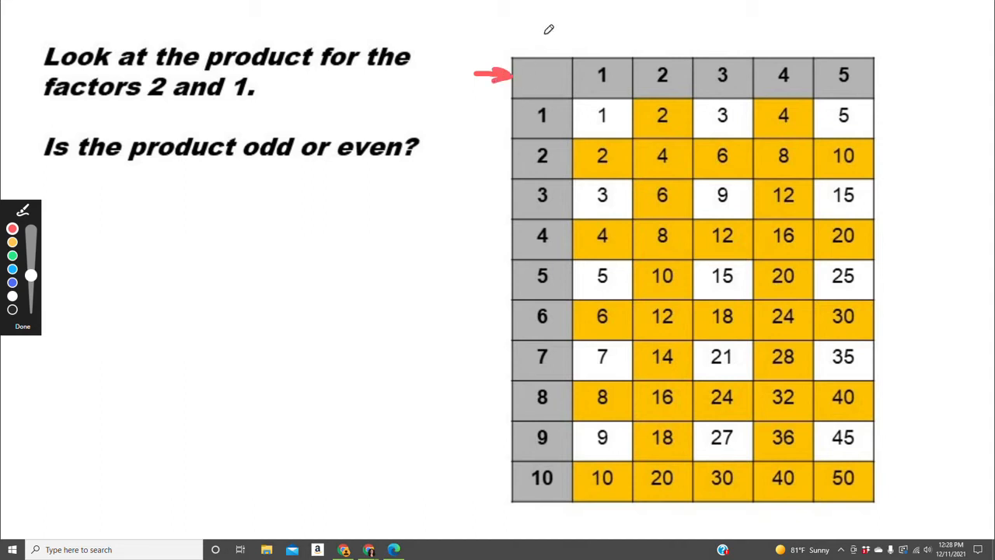
Step: Mark the table corner in red, correct a stray stroke, and connect factor 1 across to product 2
{"action": "left_click_drag", "start_coordinate": [544, 31], "coordinate": [544, 86]}
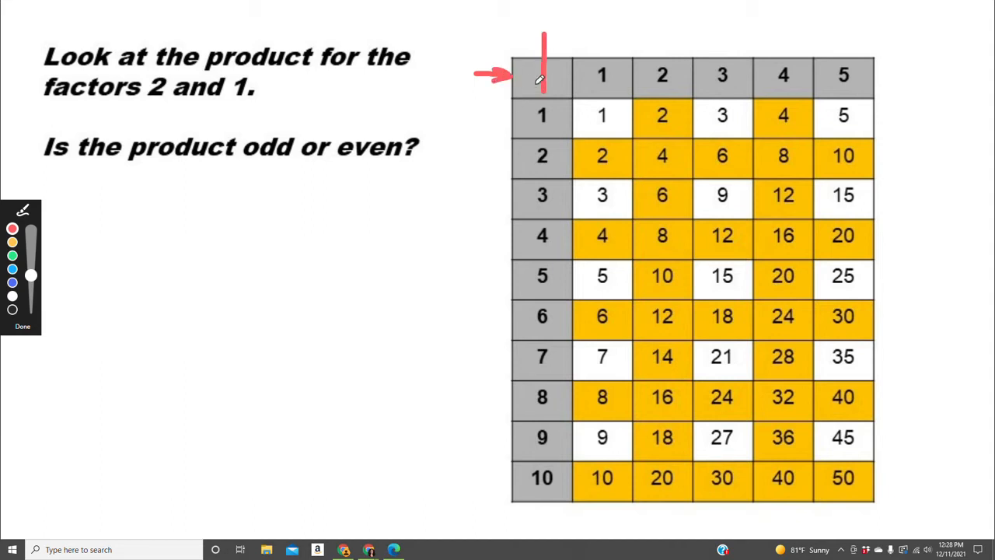
{"action": "left_click_drag", "start_coordinate": [544, 47], "coordinate": [544, 101]}
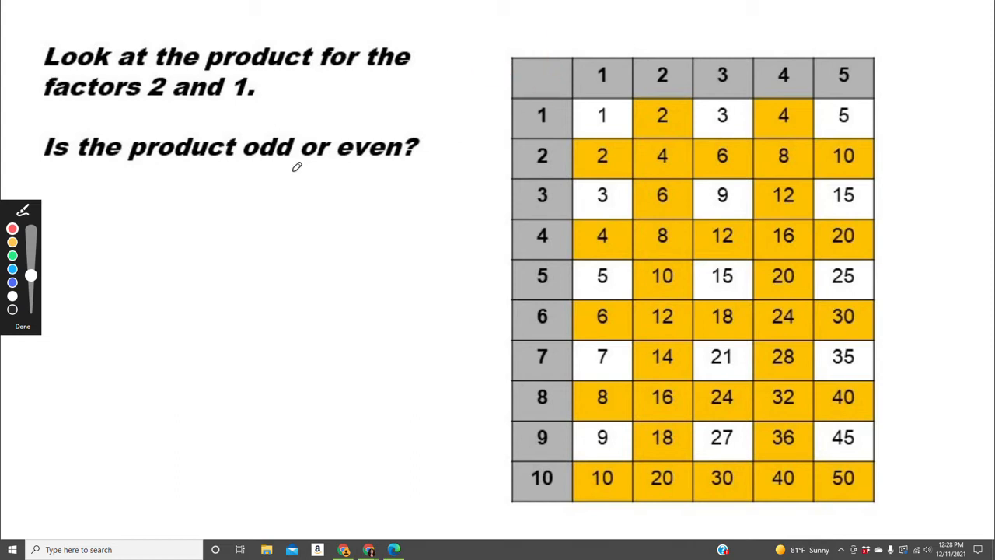
{"action": "mouse_move", "coordinate": [648, 120]}
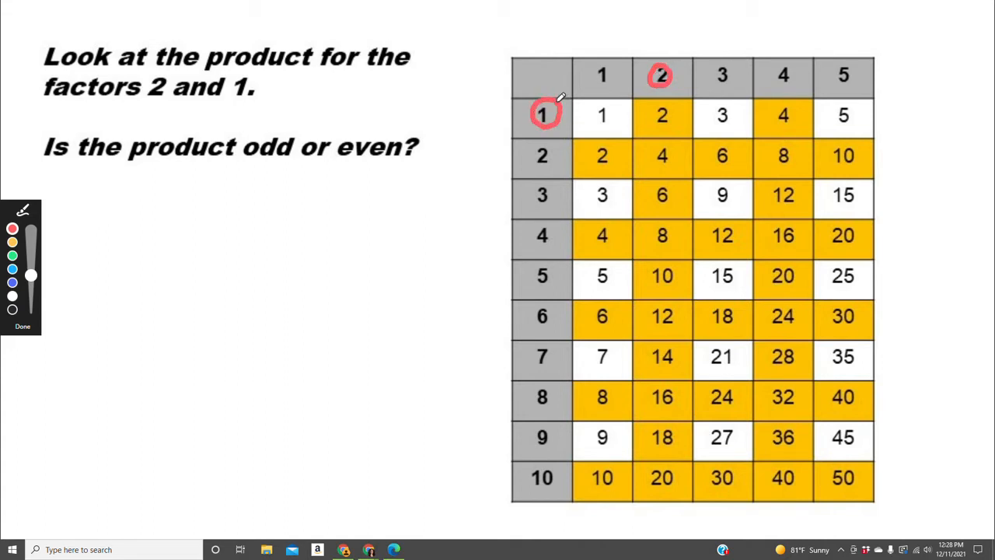
{"action": "left_click_drag", "start_coordinate": [560, 117], "coordinate": [653, 117]}
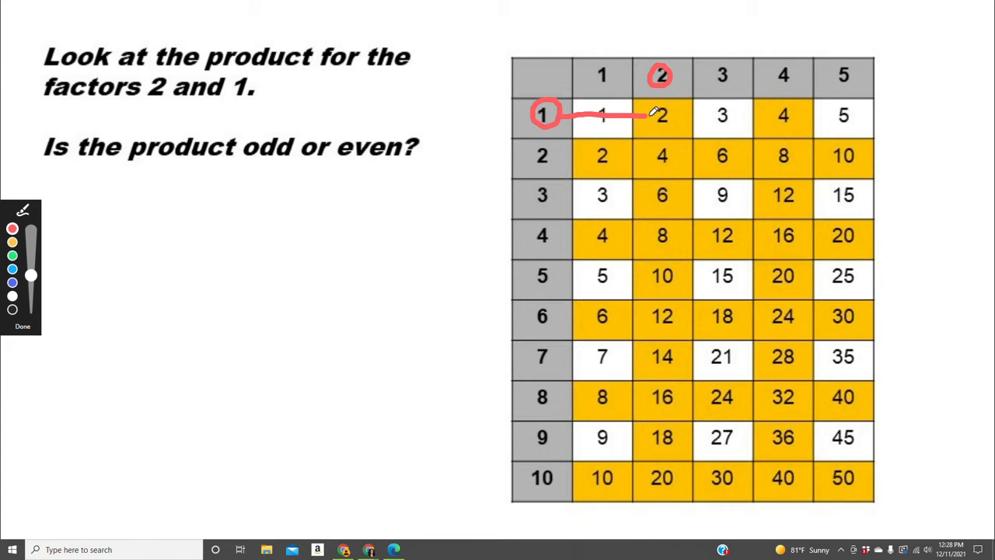
{"action": "mouse_move", "coordinate": [656, 121]}
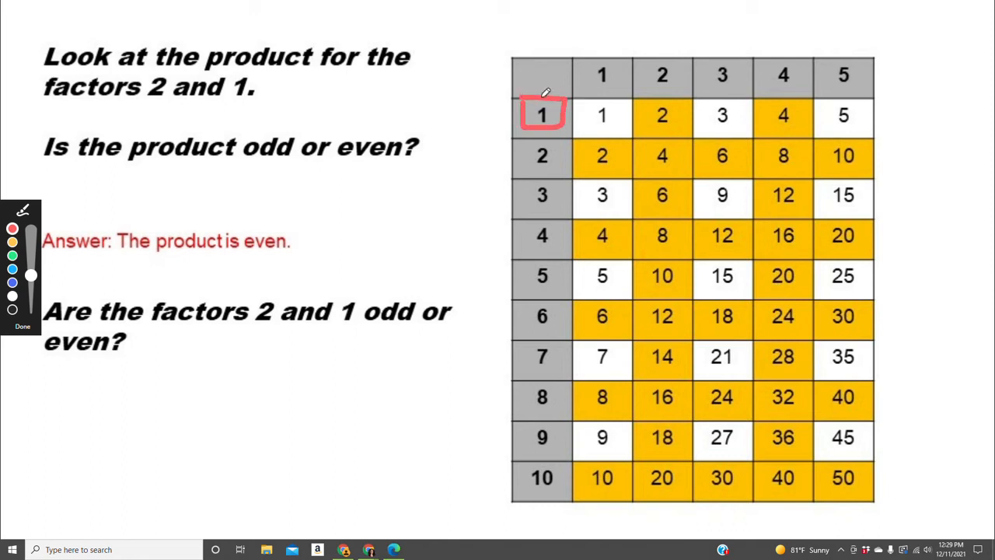
{"action": "left_click_drag", "start_coordinate": [645, 59], "coordinate": [681, 93]}
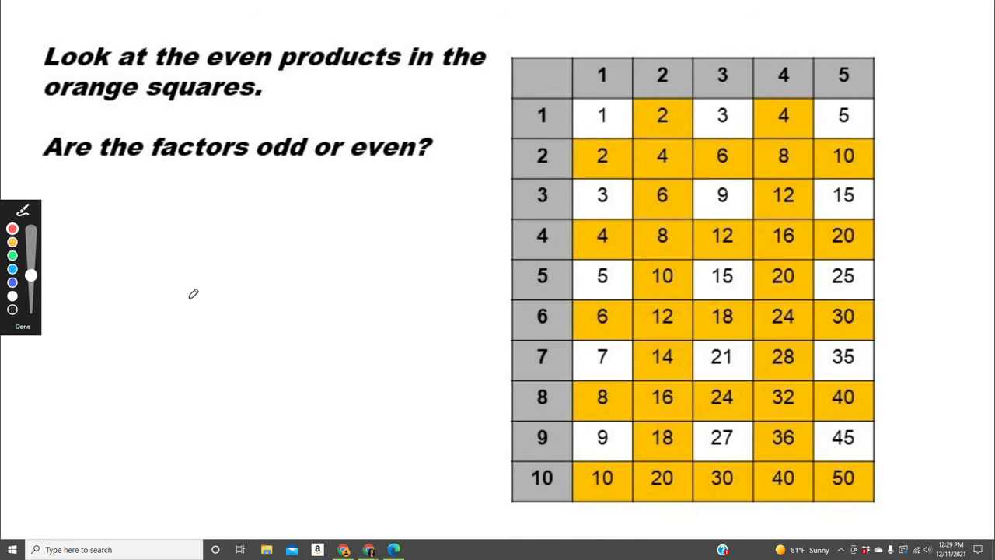
{"action": "mouse_move", "coordinate": [754, 139]}
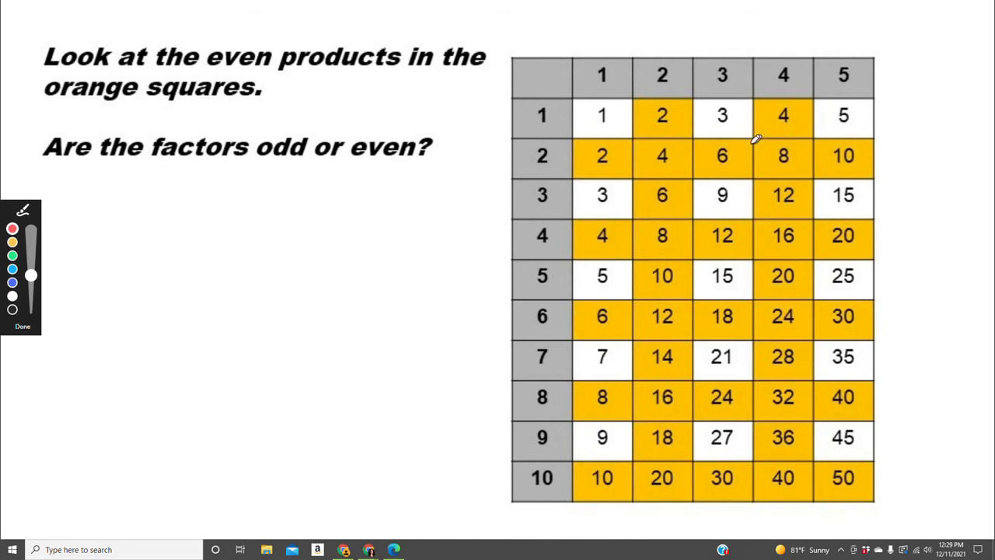
{"action": "left_click_drag", "start_coordinate": [734, 148], "coordinate": [702, 158]}
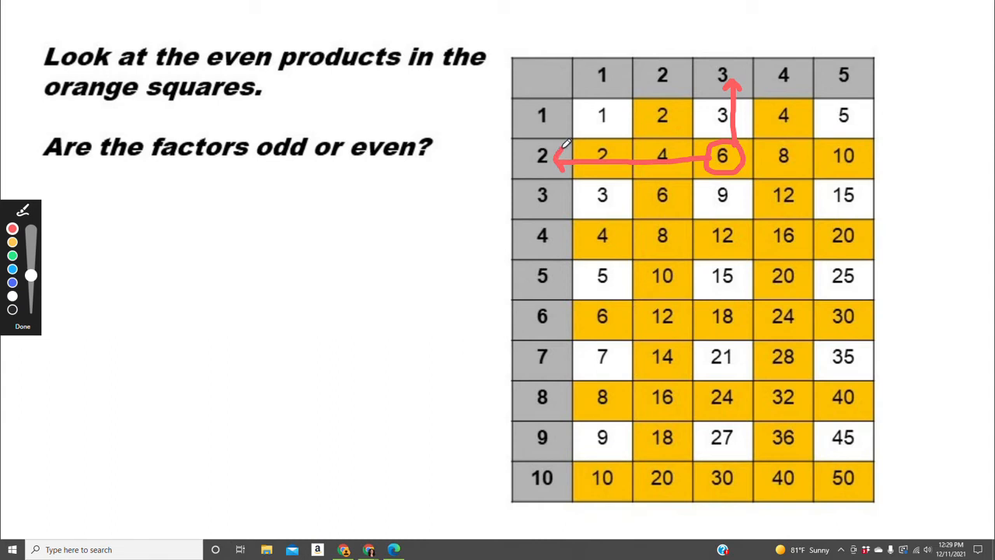
{"action": "mouse_move", "coordinate": [710, 277]}
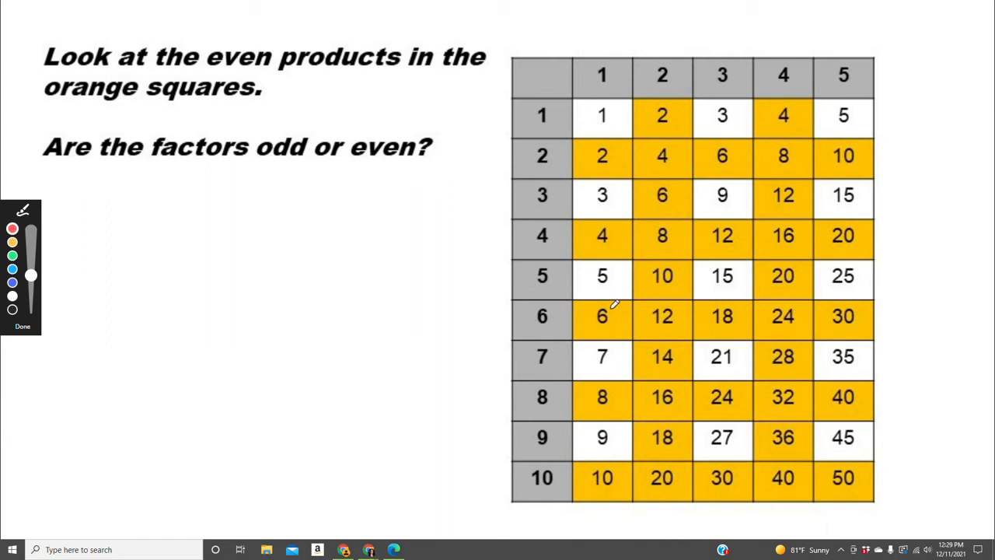
{"action": "left_click_drag", "start_coordinate": [601, 317], "coordinate": [602, 317]}
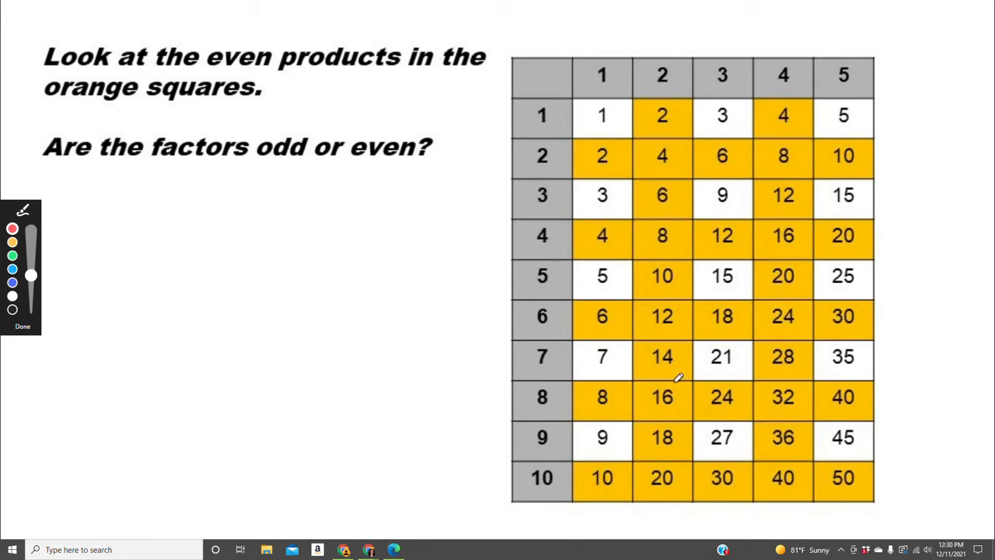
{"action": "left_click_drag", "start_coordinate": [638, 381], "coordinate": [687, 412]}
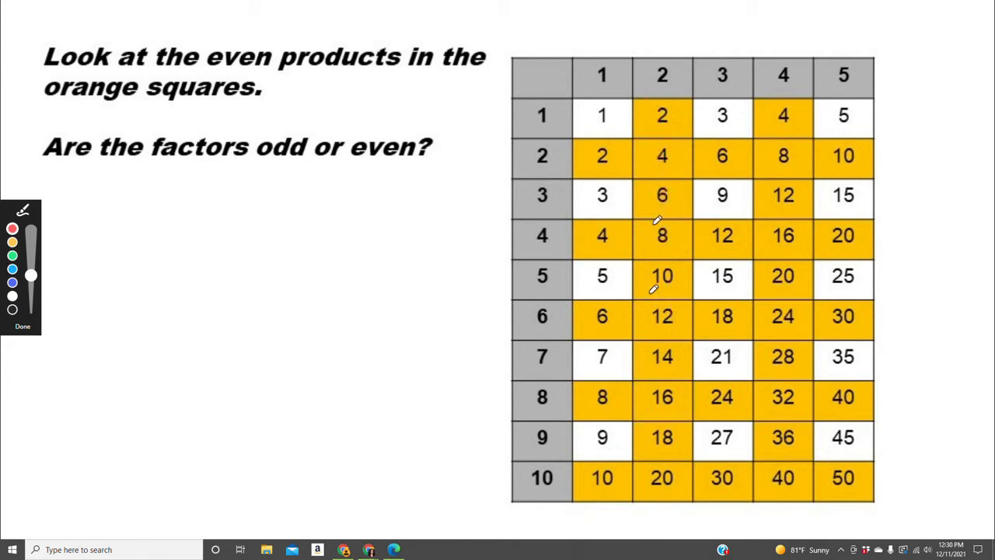
{"action": "mouse_move", "coordinate": [525, 398]}
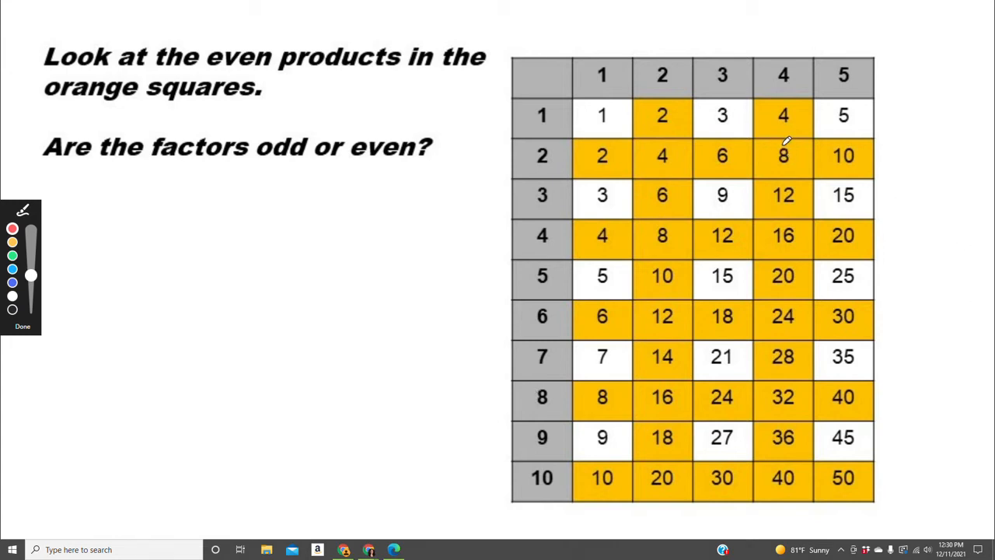
Step: Draw a red line along row 2 to product 8 with an arrow up to column 4, then advance
{"action": "left_click_drag", "start_coordinate": [783, 156], "coordinate": [783, 155]}
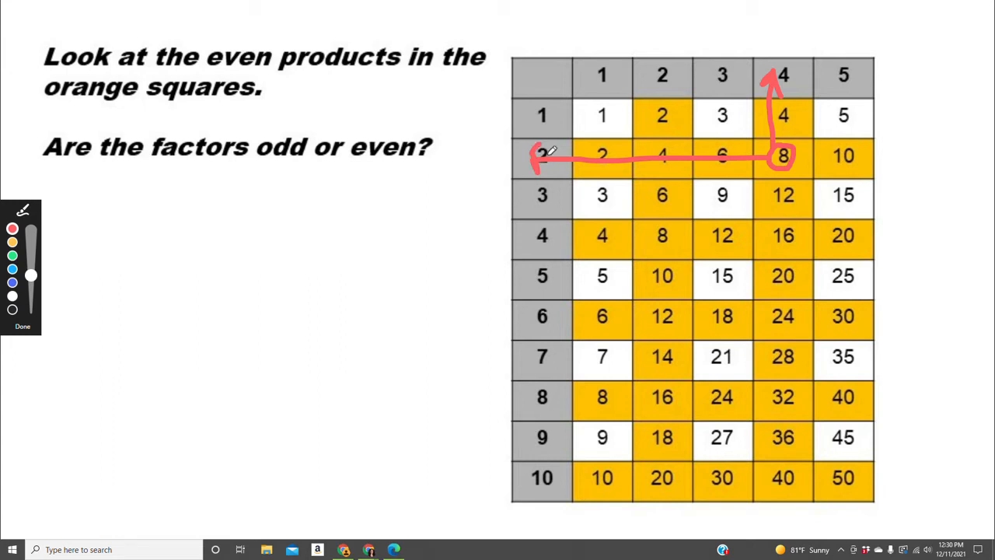
{"action": "left_click", "coordinate": [23, 327]}
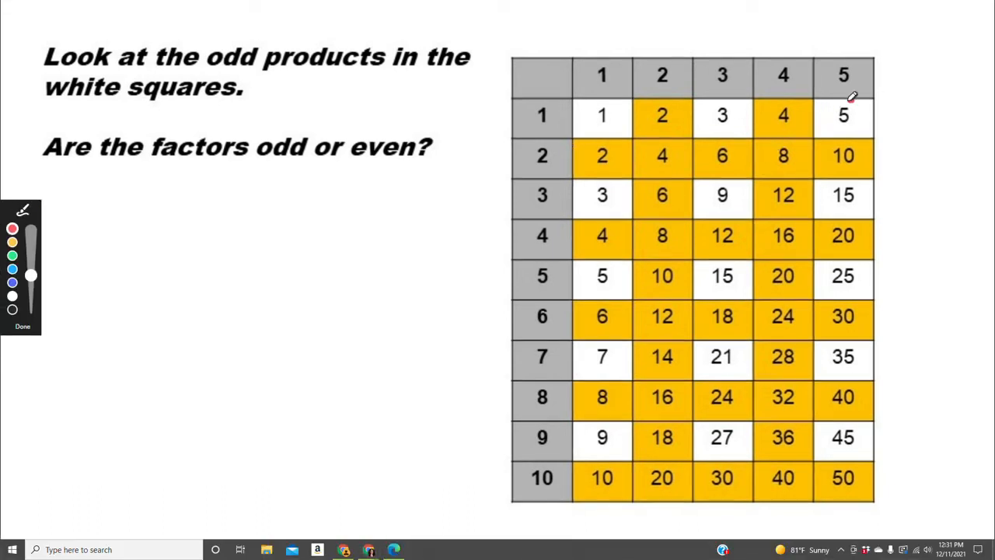
Step: Trace odd products 5, 3, 27 and 25 back to their odd row and column factors in red
{"action": "left_click_drag", "start_coordinate": [842, 115], "coordinate": [842, 115]}
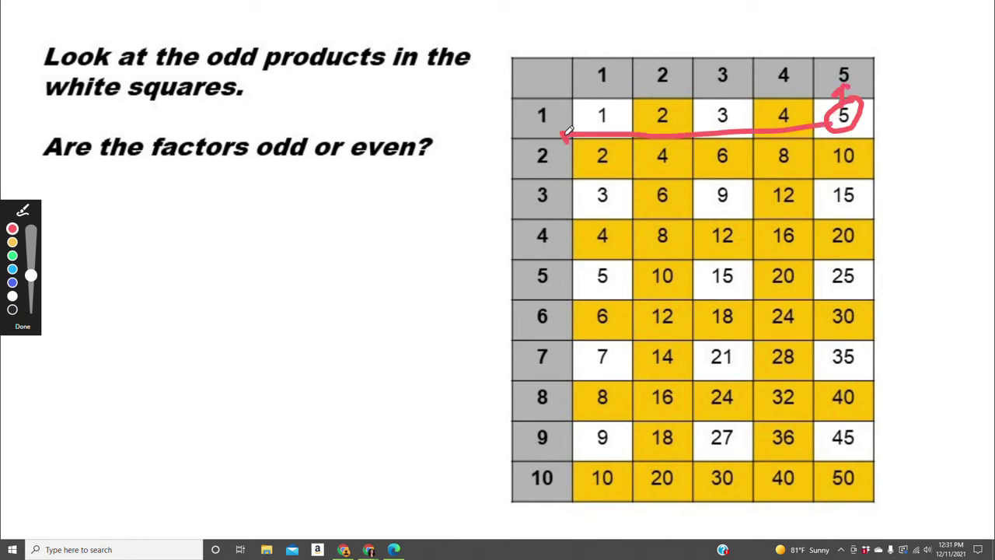
{"action": "mouse_move", "coordinate": [567, 117]}
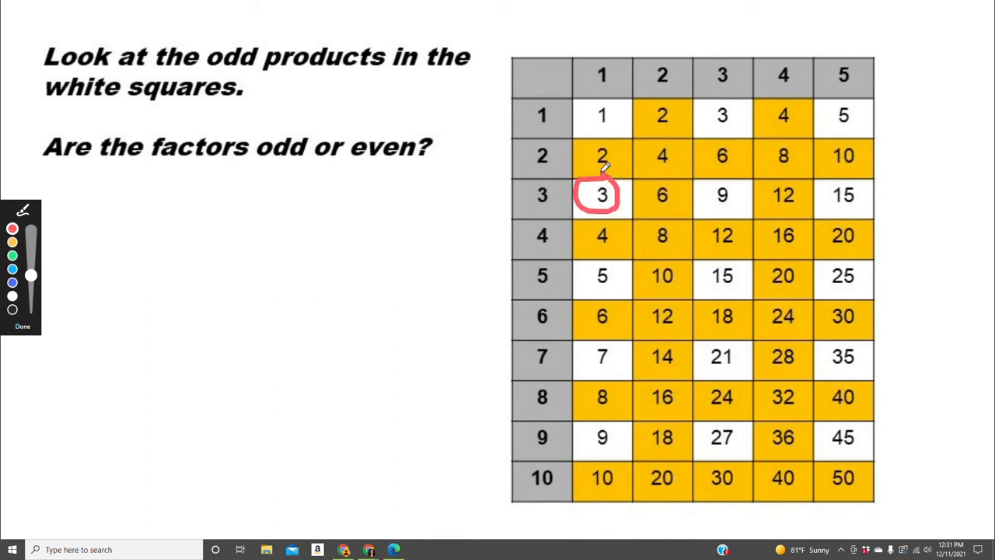
{"action": "left_click_drag", "start_coordinate": [606, 179], "coordinate": [609, 80]}
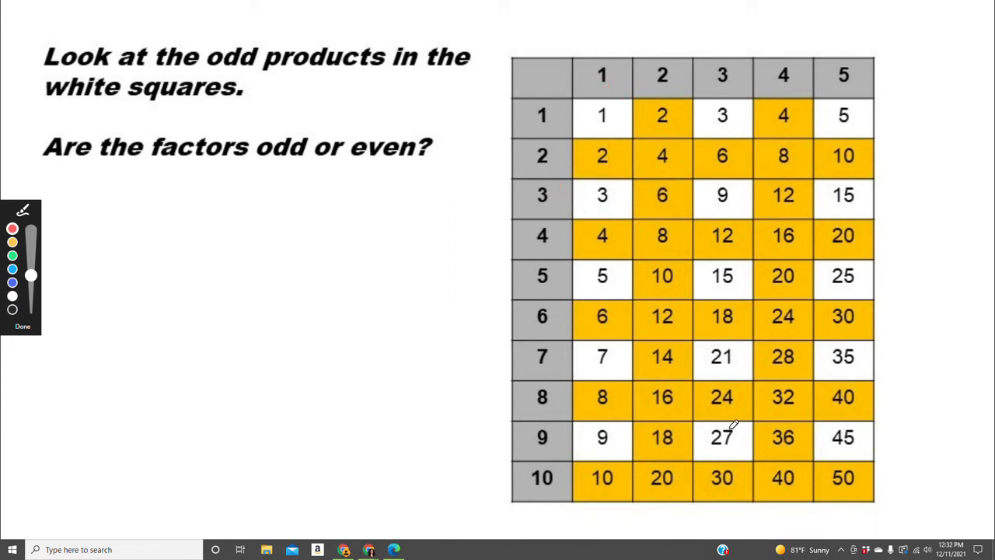
{"action": "left_click_drag", "start_coordinate": [700, 420], "coordinate": [746, 454]}
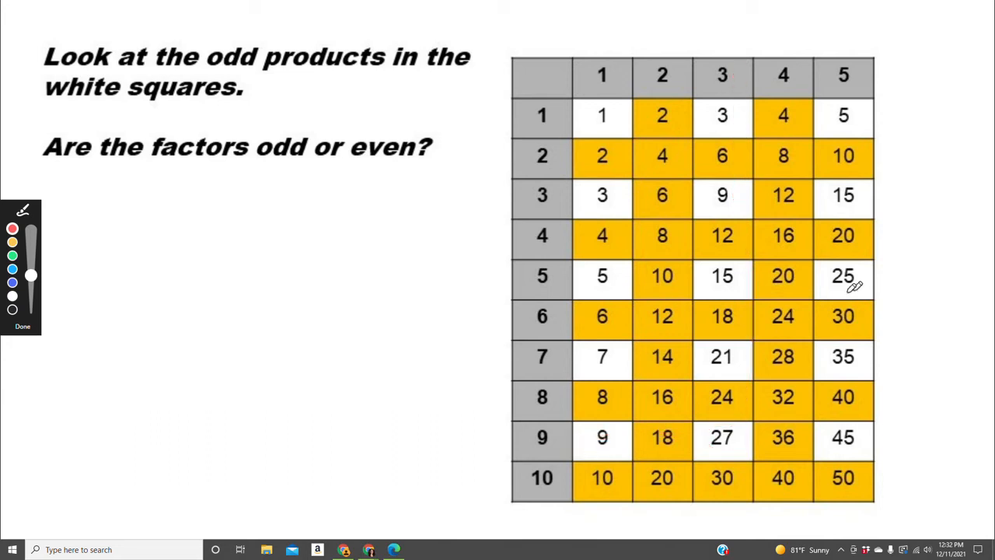
{"action": "left_click_drag", "start_coordinate": [824, 342], "coordinate": [824, 342]}
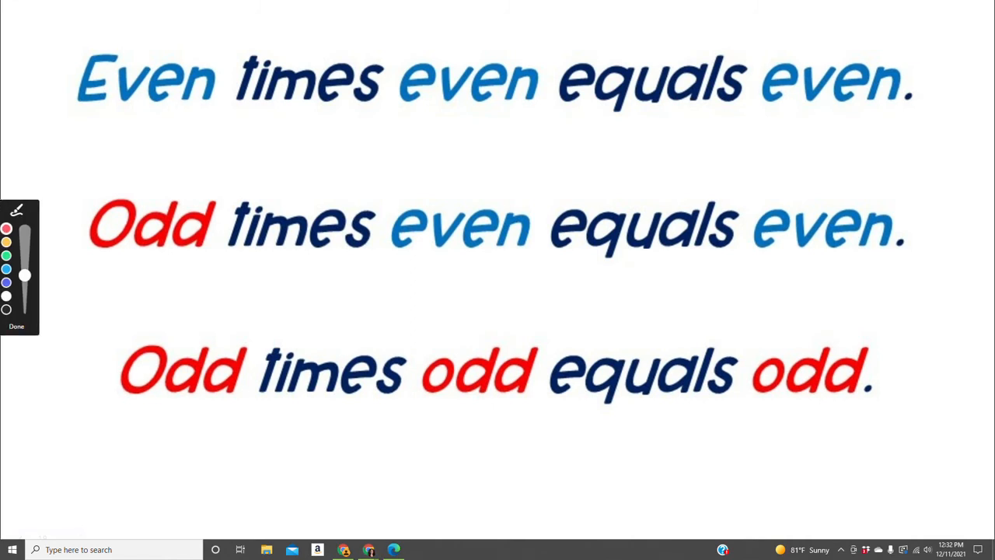
Step: Underline Odd, odd and odd in the rule 'Odd times odd equals odd'
{"action": "left_click_drag", "start_coordinate": [106, 404], "coordinate": [214, 401]}
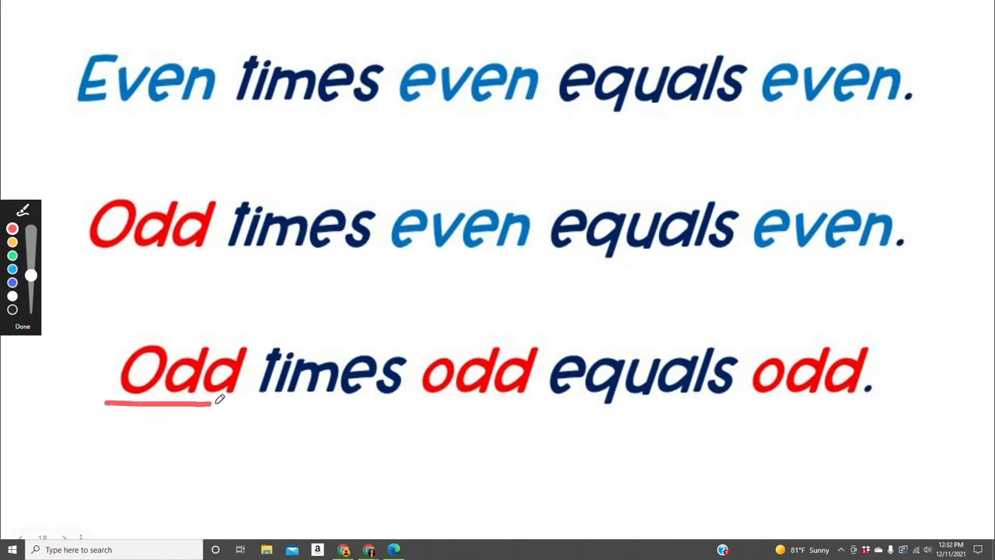
{"action": "left_click_drag", "start_coordinate": [420, 403], "coordinate": [532, 403]}
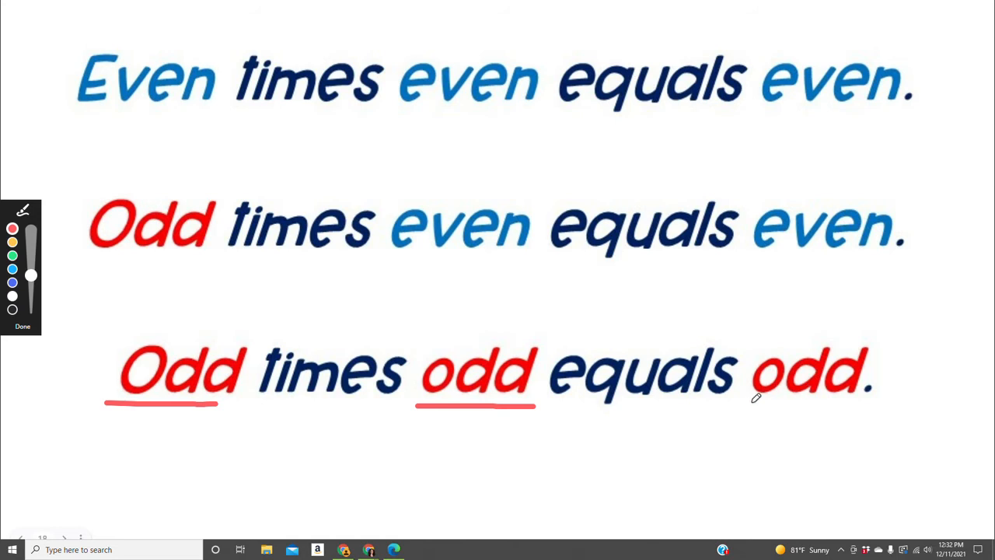
{"action": "left_click_drag", "start_coordinate": [749, 396], "coordinate": [862, 396]}
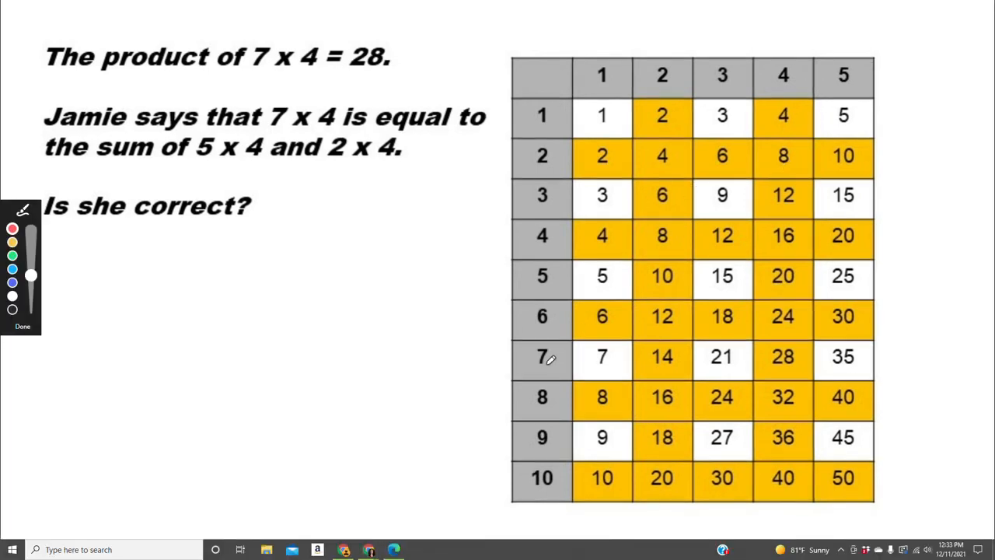
{"action": "left_click_drag", "start_coordinate": [552, 365], "coordinate": [762, 358]}
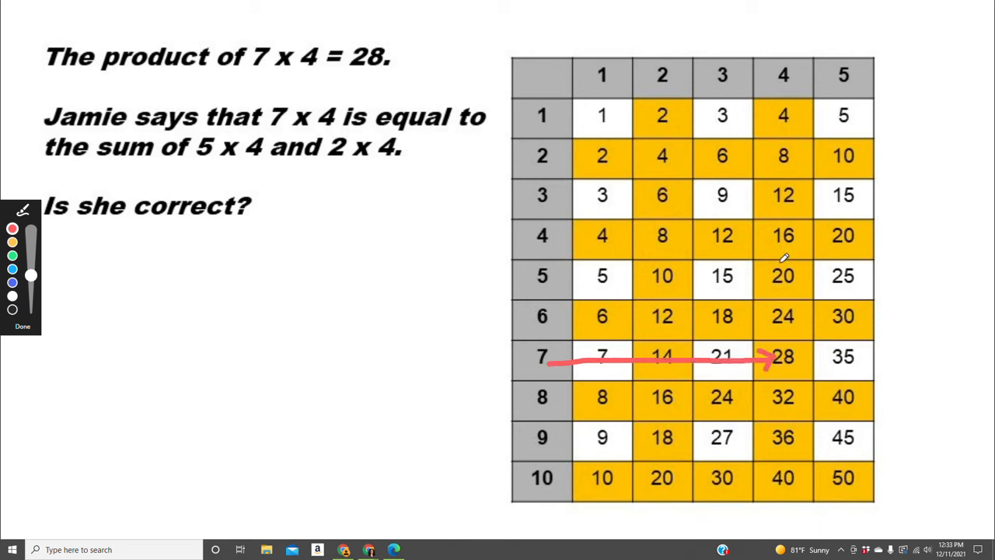
{"action": "left_click_drag", "start_coordinate": [785, 357], "coordinate": [805, 86]}
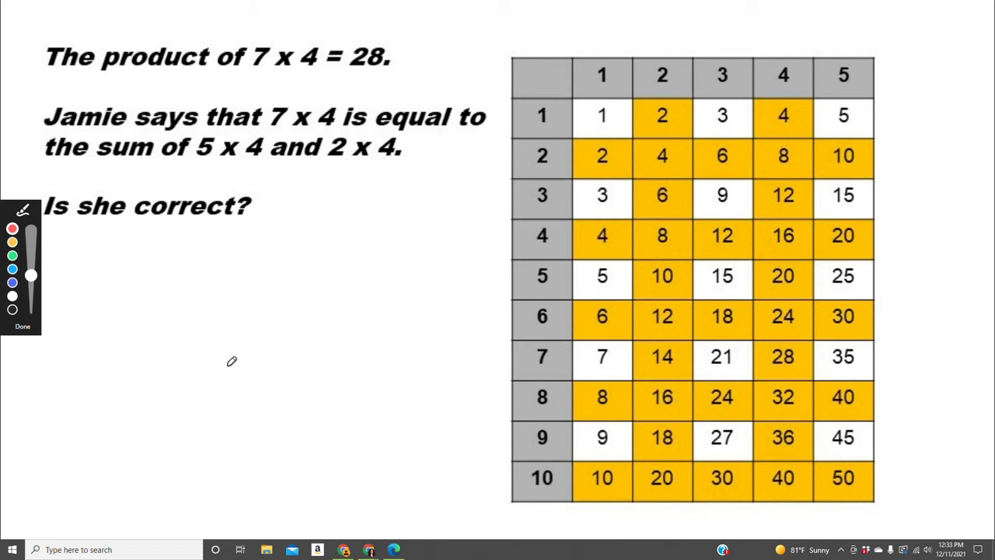
{"action": "mouse_move", "coordinate": [226, 159]}
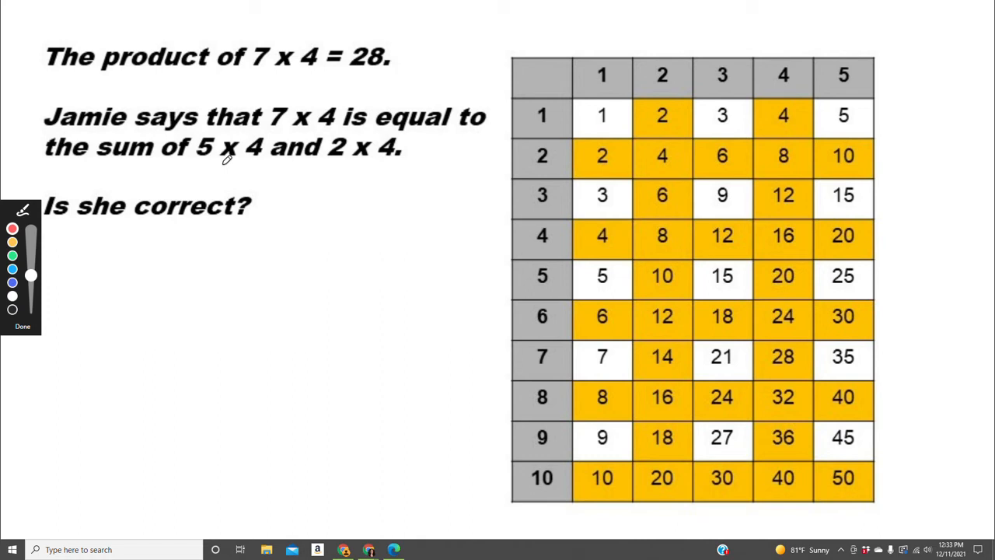
{"action": "mouse_move", "coordinate": [277, 162]}
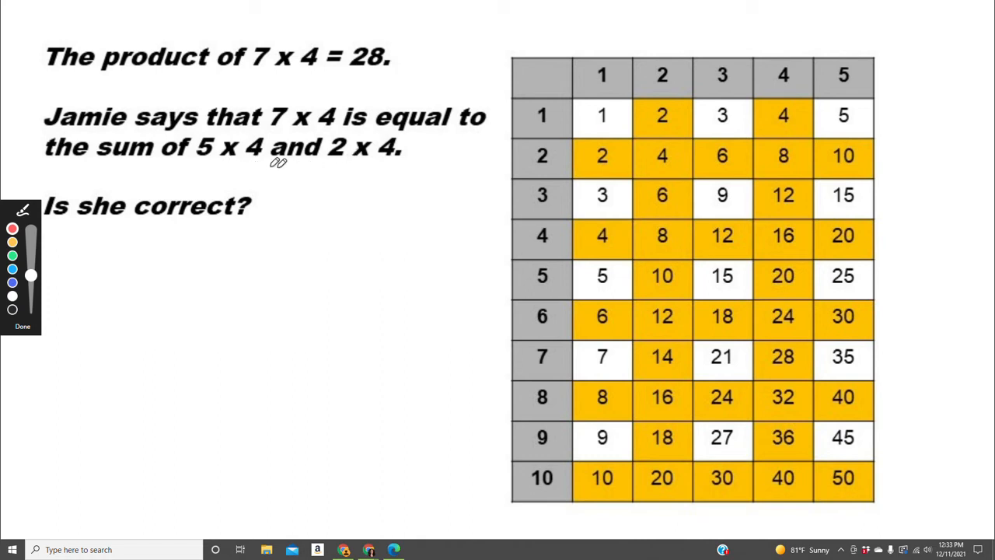
{"action": "left_click_drag", "start_coordinate": [200, 159], "coordinate": [271, 159]}
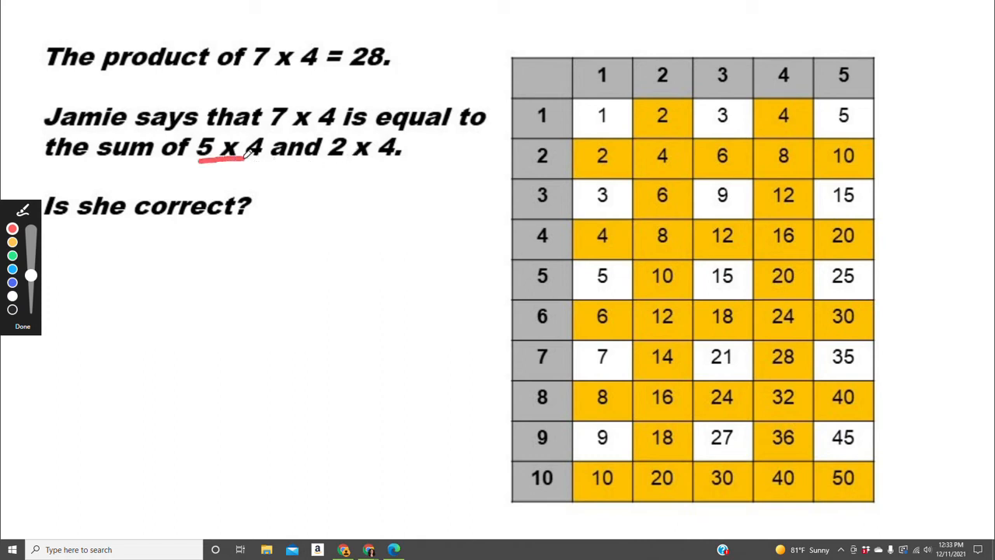
{"action": "left_click_drag", "start_coordinate": [327, 159], "coordinate": [350, 159]}
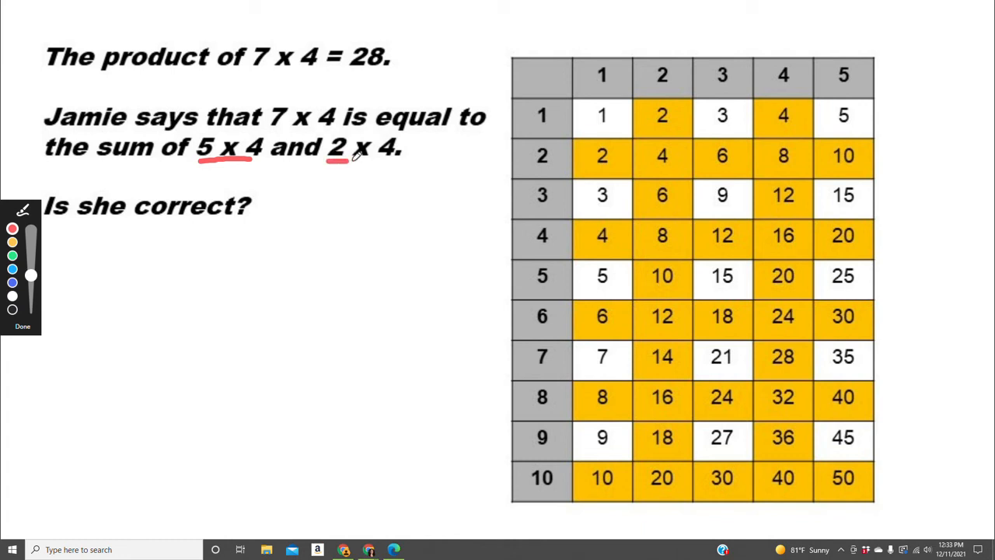
{"action": "left_click_drag", "start_coordinate": [330, 159], "coordinate": [392, 159]}
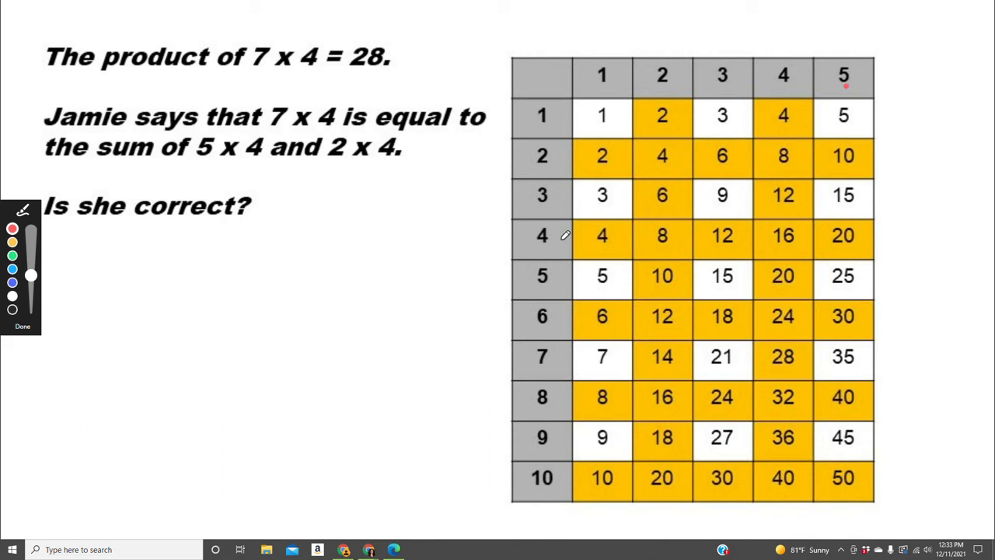
Step: Draw a red line along row 4 out to 20 and down column 2 to the 8 cell
{"action": "left_click_drag", "start_coordinate": [567, 239], "coordinate": [739, 236]}
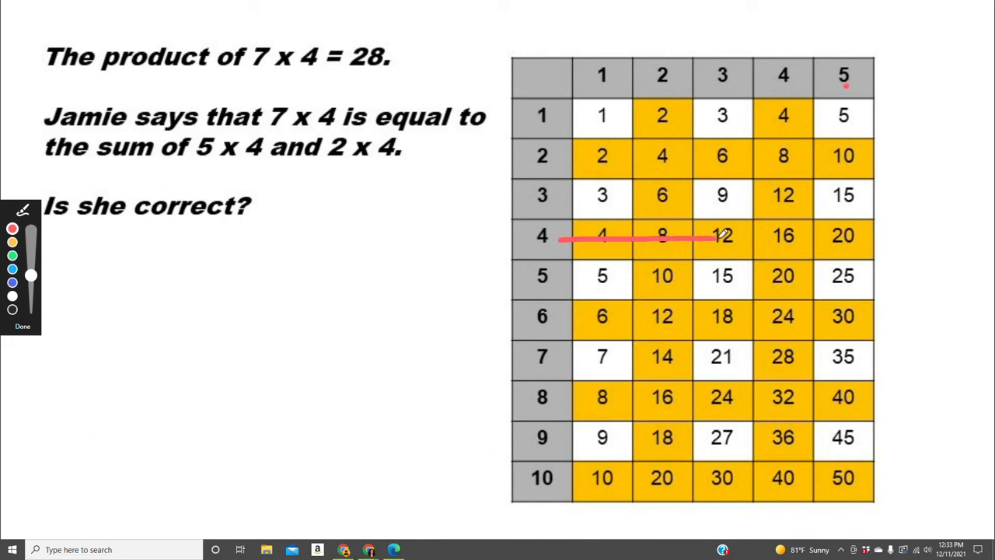
{"action": "left_click_drag", "start_coordinate": [715, 236], "coordinate": [824, 240]}
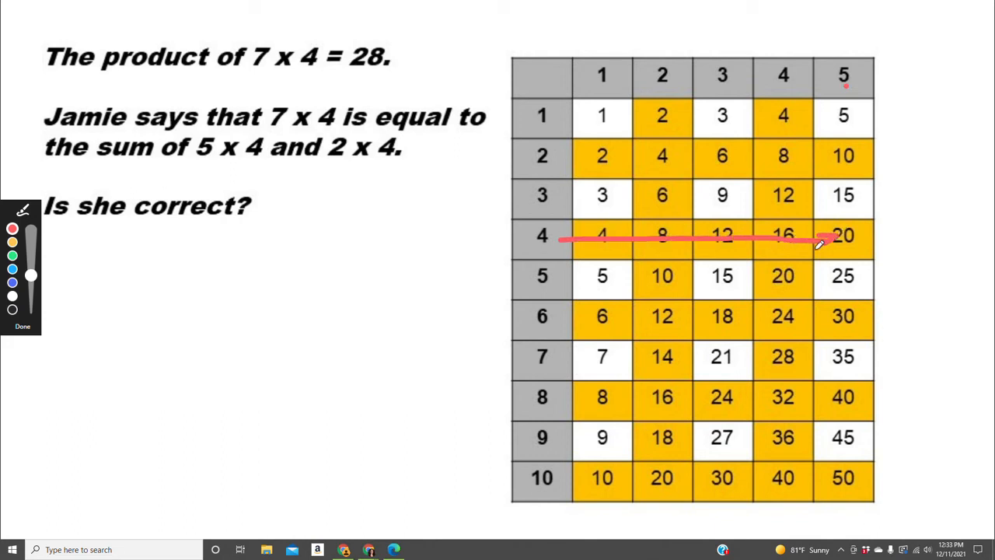
{"action": "left_click_drag", "start_coordinate": [824, 249], "coordinate": [862, 226]}
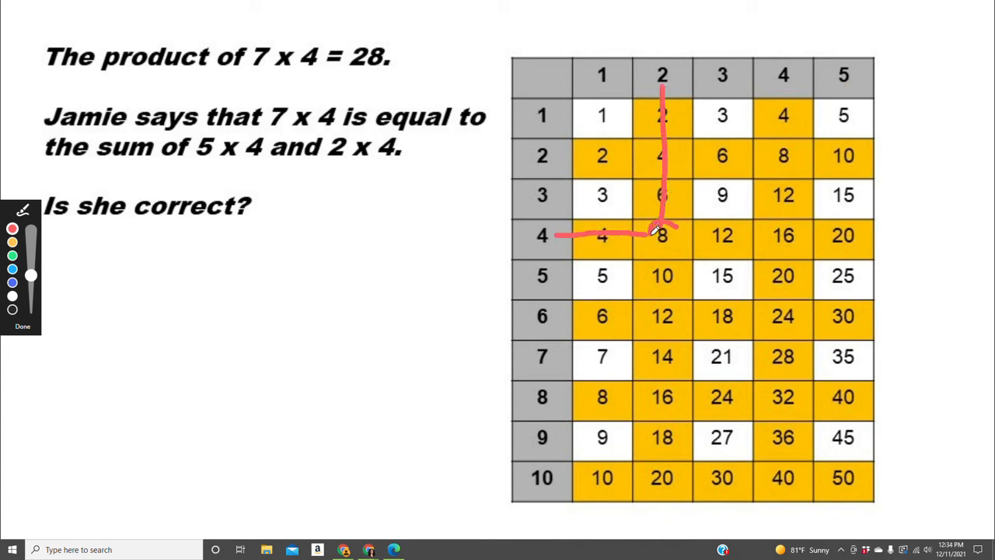
{"action": "left_click_drag", "start_coordinate": [663, 236], "coordinate": [662, 236]}
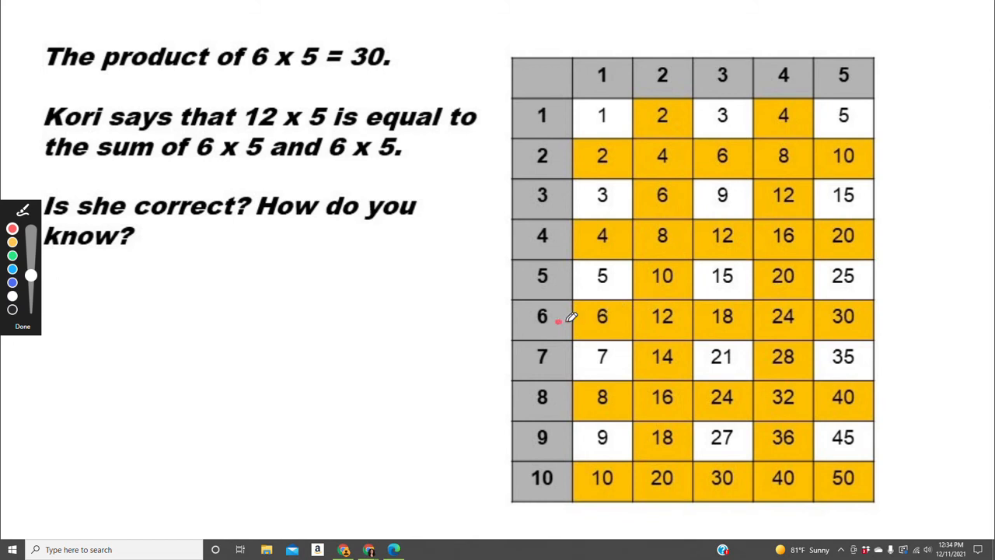
Step: Draw a red line across row 6 and down column 5 to where they meet at 30
{"action": "left_click_drag", "start_coordinate": [556, 318], "coordinate": [831, 314]}
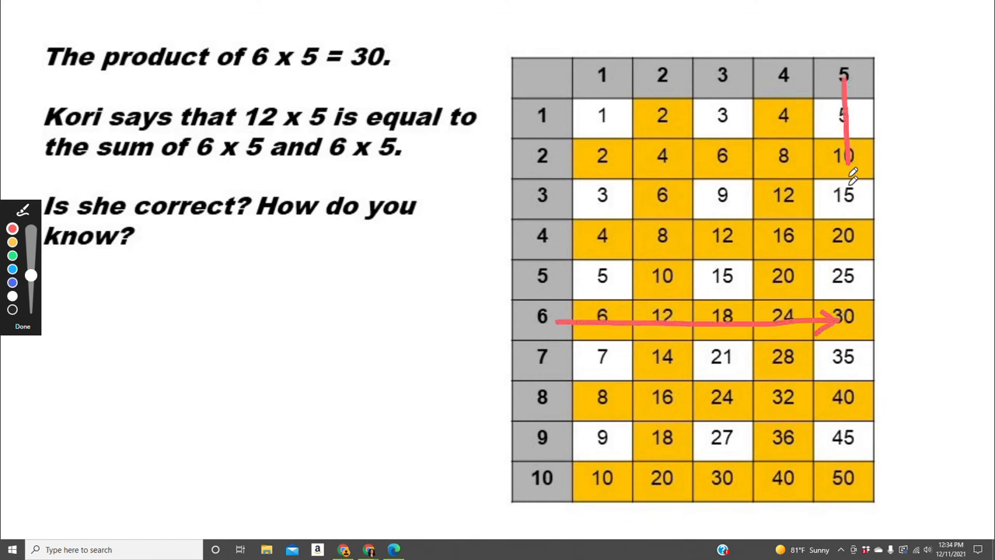
{"action": "left_click_drag", "start_coordinate": [842, 94], "coordinate": [843, 303]}
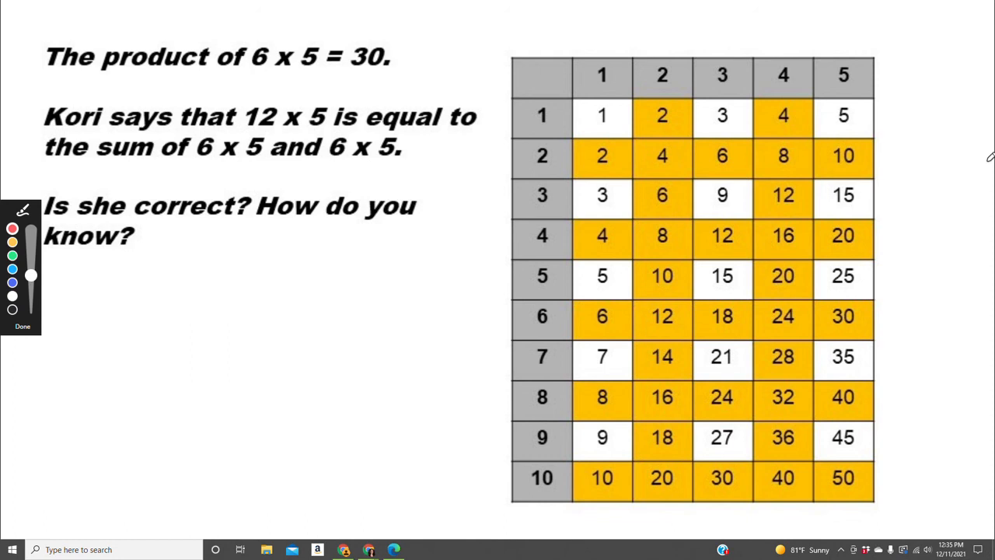
{"action": "mouse_move", "coordinate": [569, 231]}
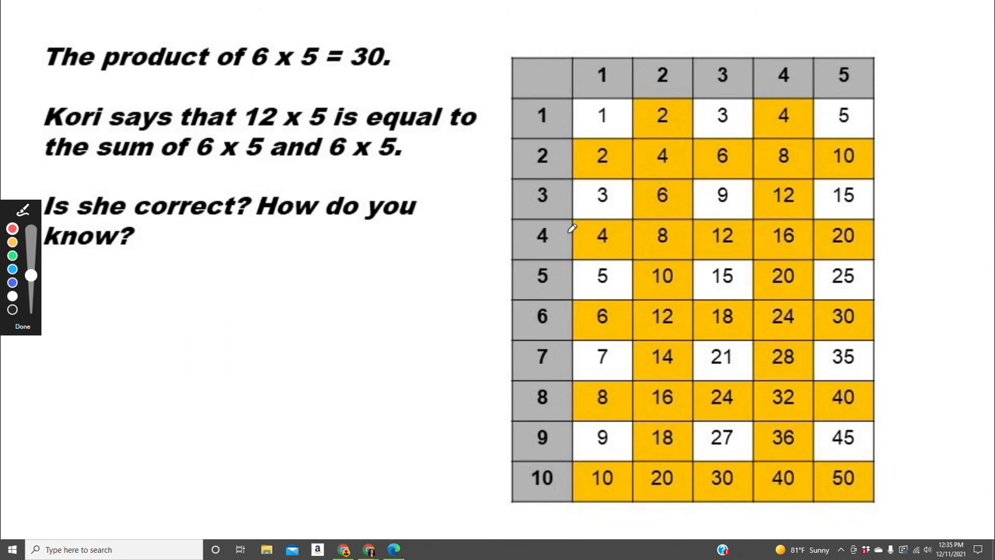
{"action": "mouse_move", "coordinate": [227, 164]}
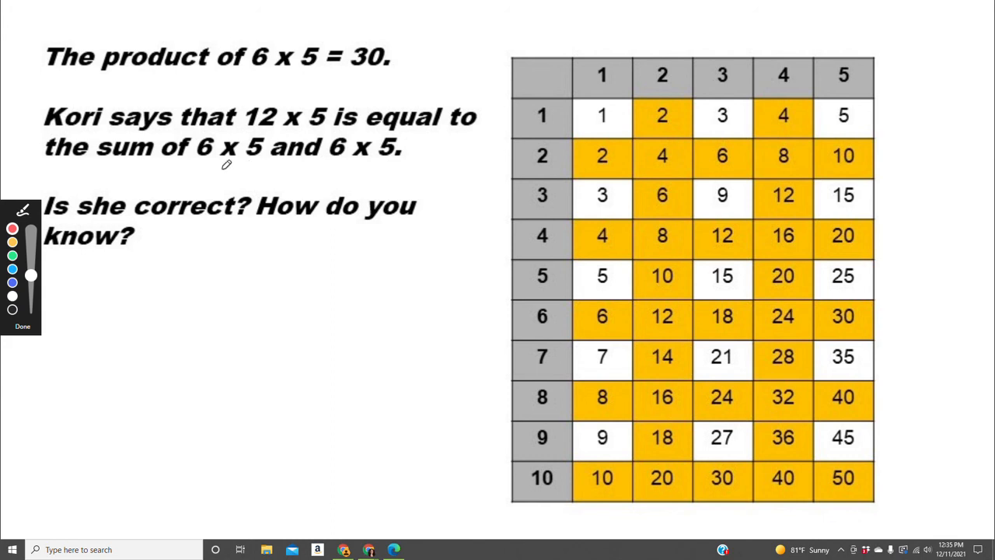
{"action": "mouse_move", "coordinate": [344, 157]}
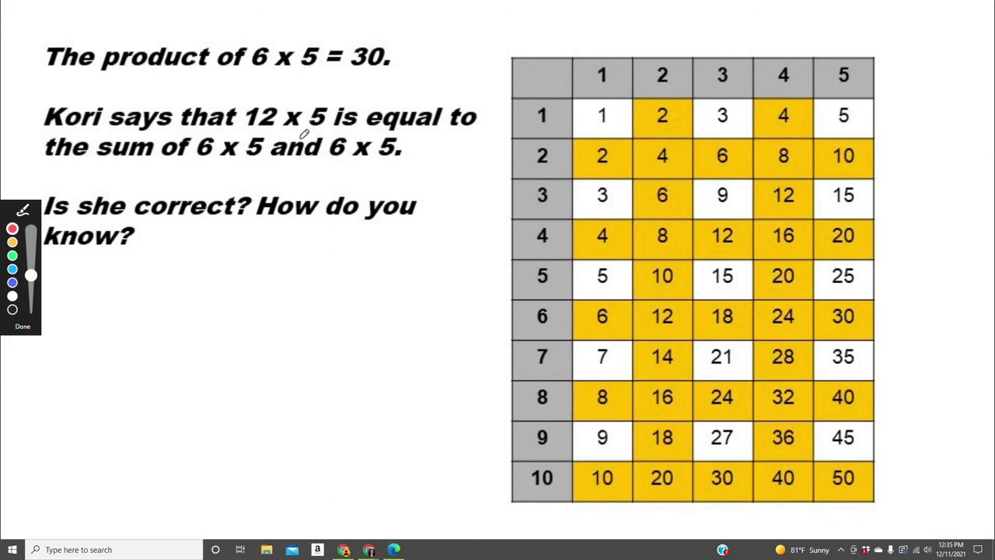
{"action": "mouse_move", "coordinate": [292, 118]}
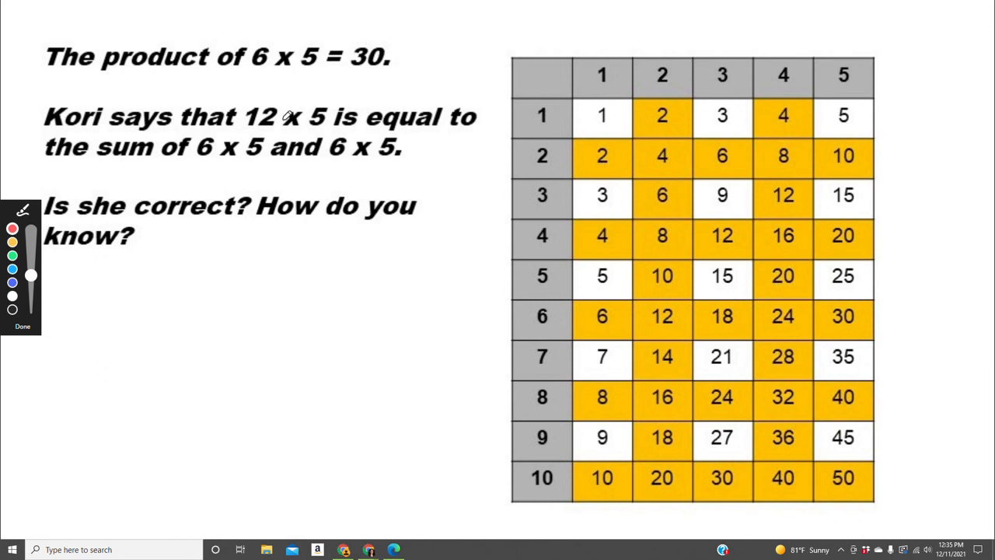
{"action": "mouse_move", "coordinate": [389, 171]}
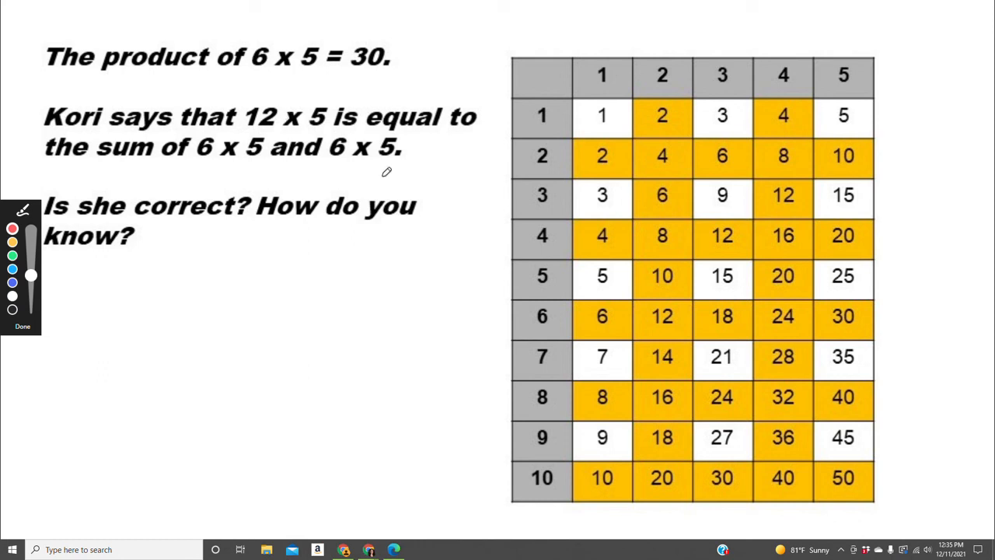
{"action": "left_click_drag", "start_coordinate": [552, 317], "coordinate": [699, 317]}
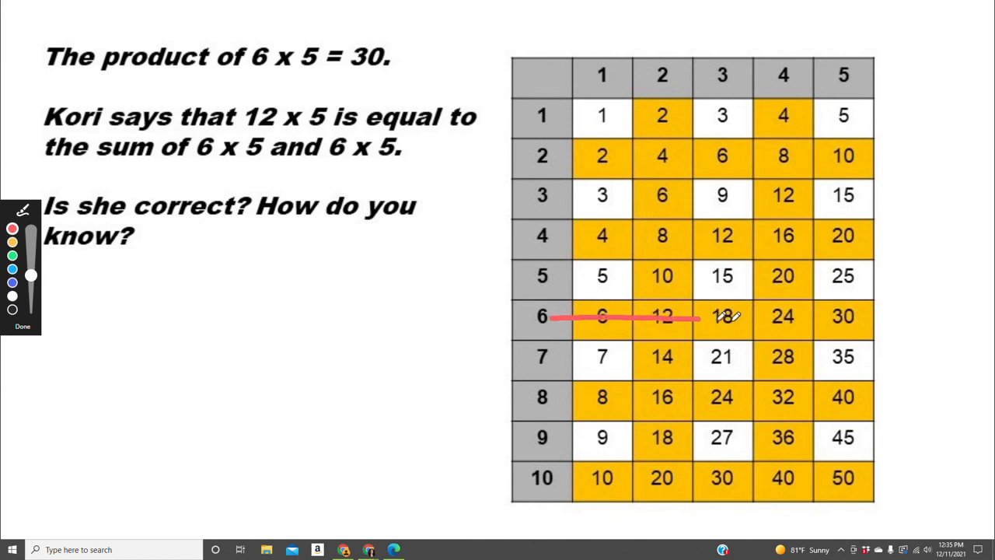
{"action": "left_click_drag", "start_coordinate": [699, 317], "coordinate": [843, 317]}
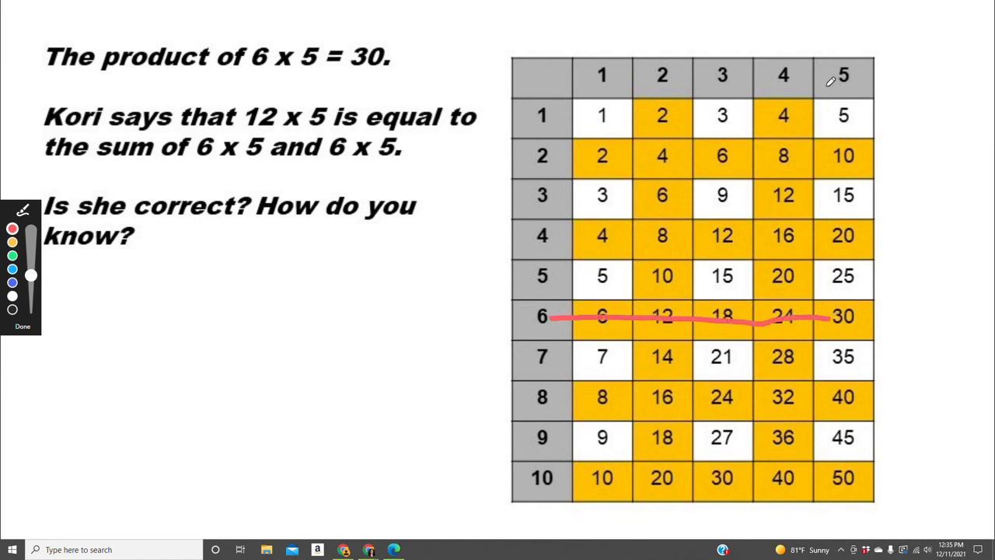
{"action": "left_click_drag", "start_coordinate": [827, 88], "coordinate": [826, 303]}
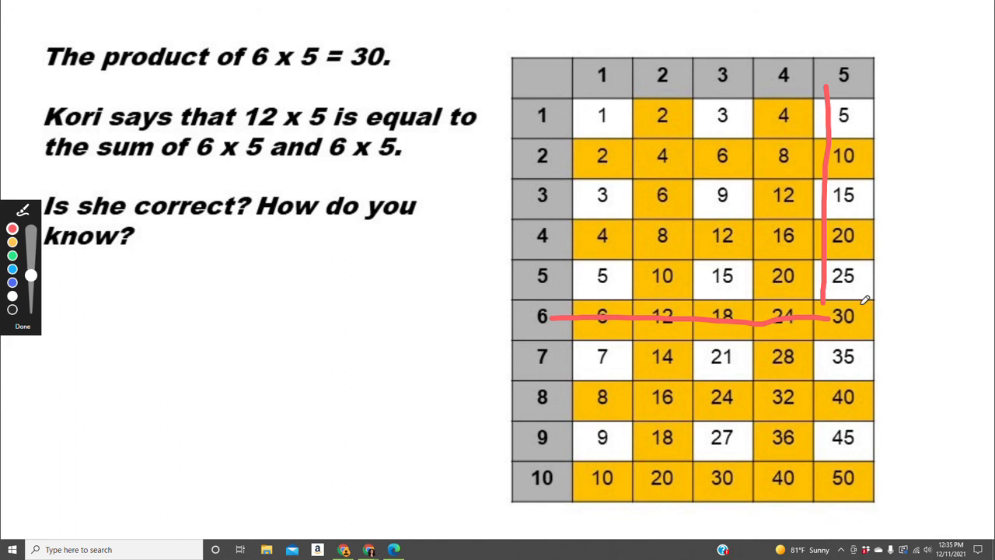
{"action": "left_click_drag", "start_coordinate": [842, 298], "coordinate": [842, 334]}
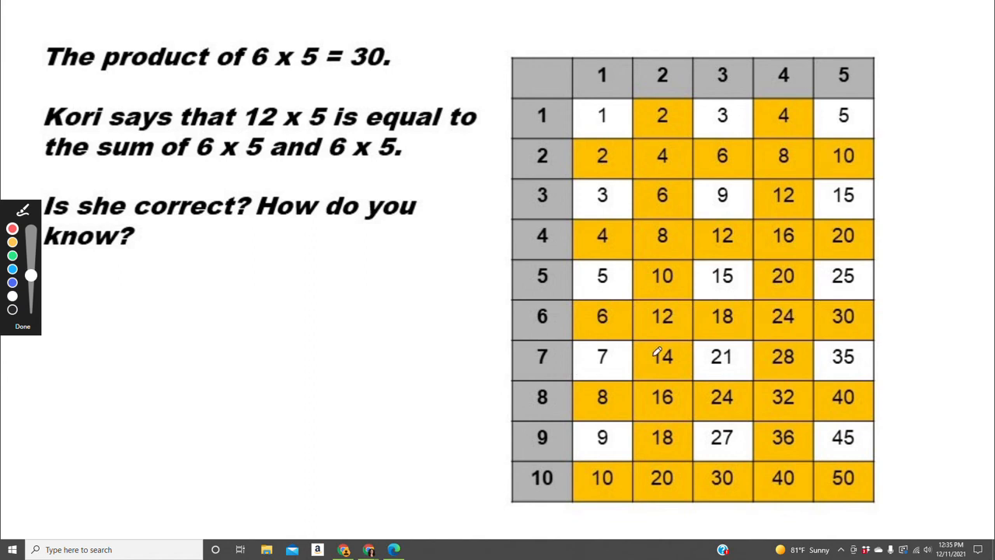
{"action": "mouse_move", "coordinate": [236, 153]}
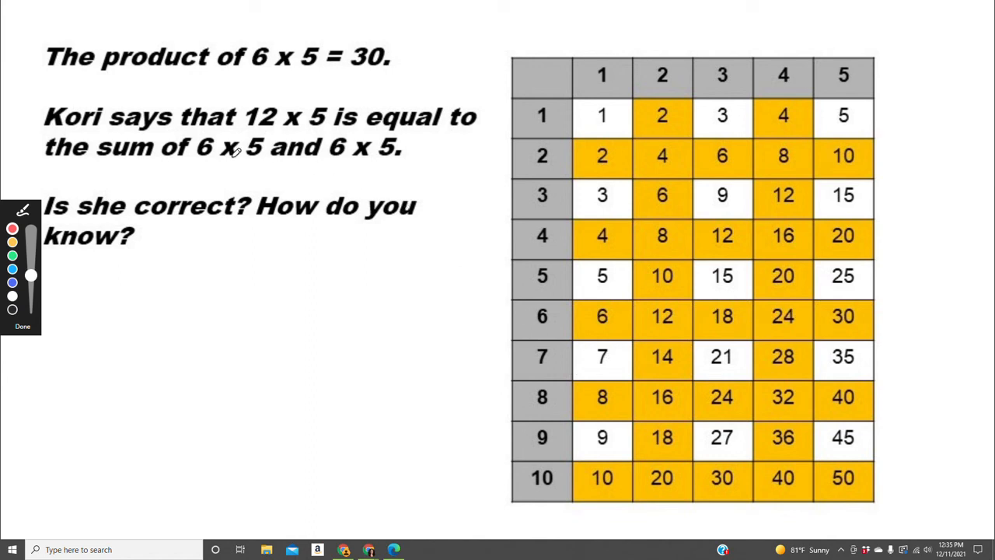
{"action": "mouse_move", "coordinate": [360, 158]}
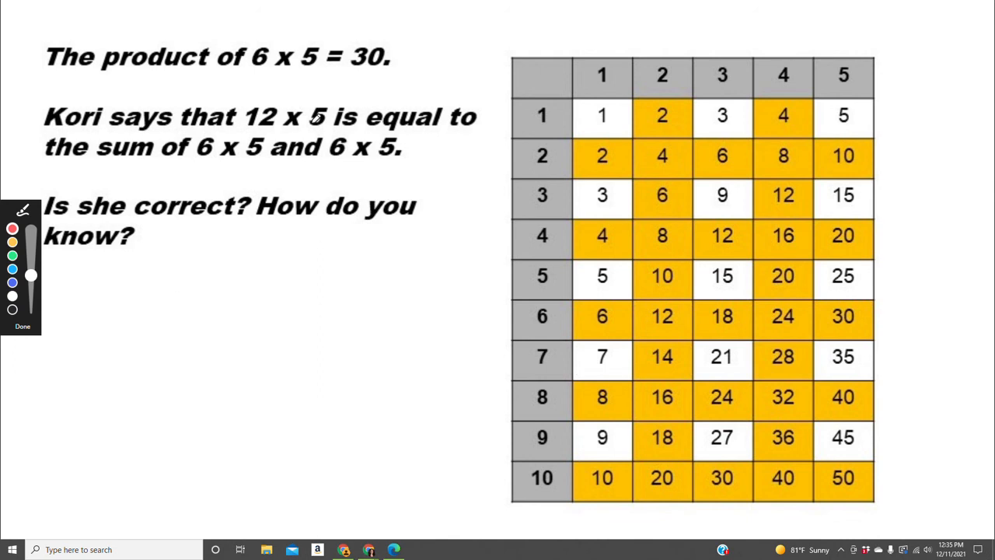
{"action": "mouse_move", "coordinate": [319, 116]}
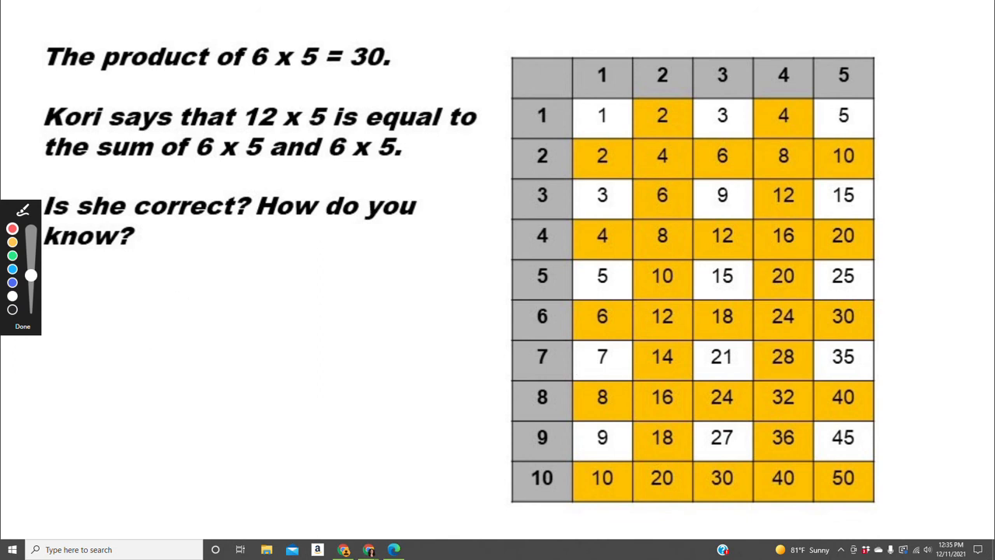